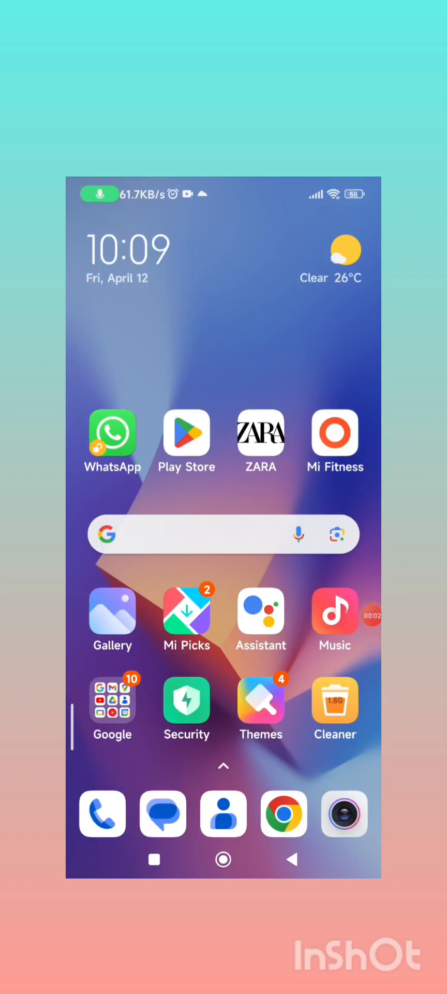
Launch YouTube and switch to the other Google account with no watch history
scroll("left", 3)
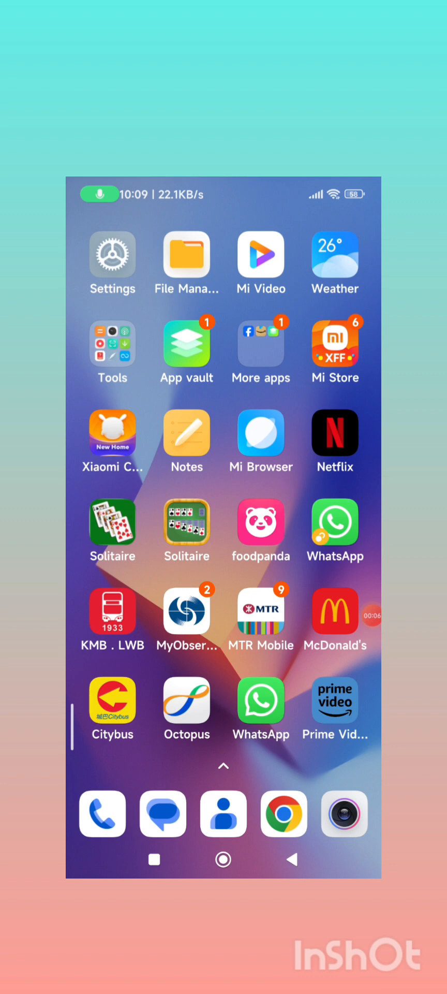
scroll("right", 3)
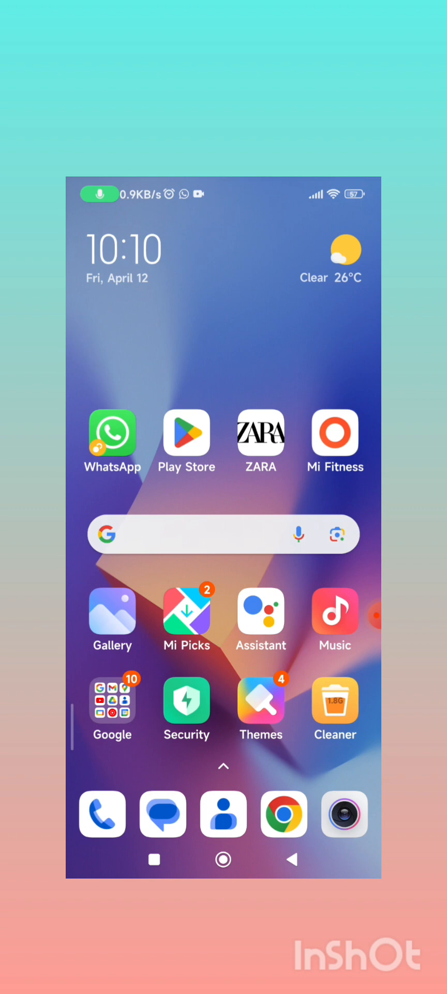
scroll("left", 3)
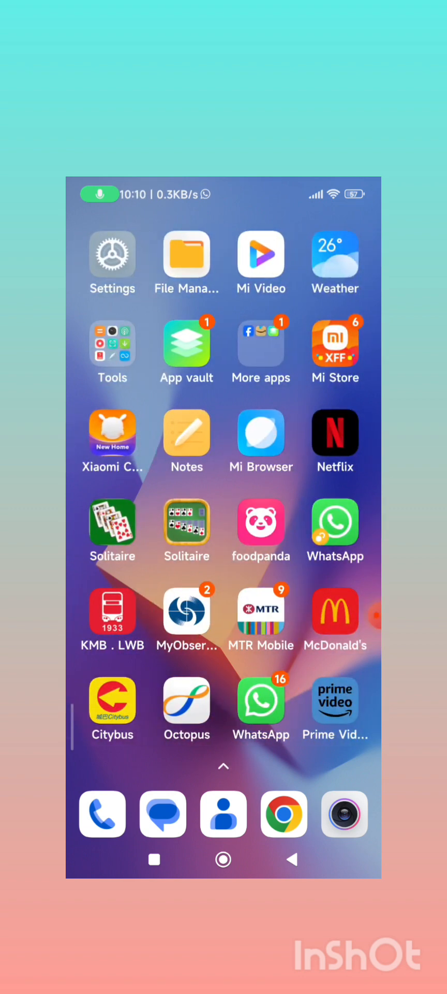
scroll("left", 3)
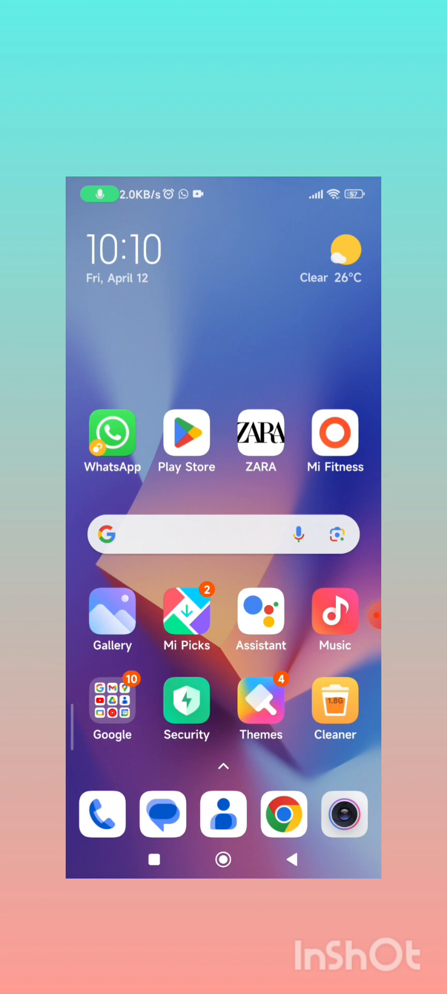
scroll("left", 3)
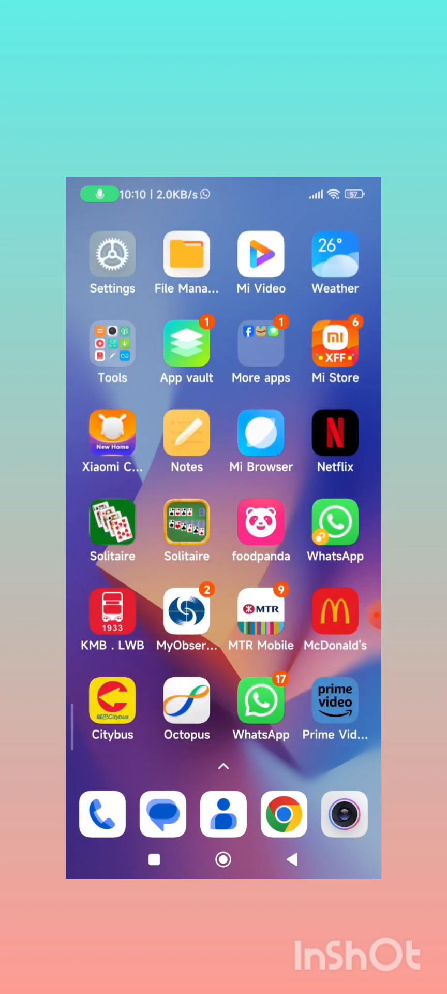
scroll("right", 3)
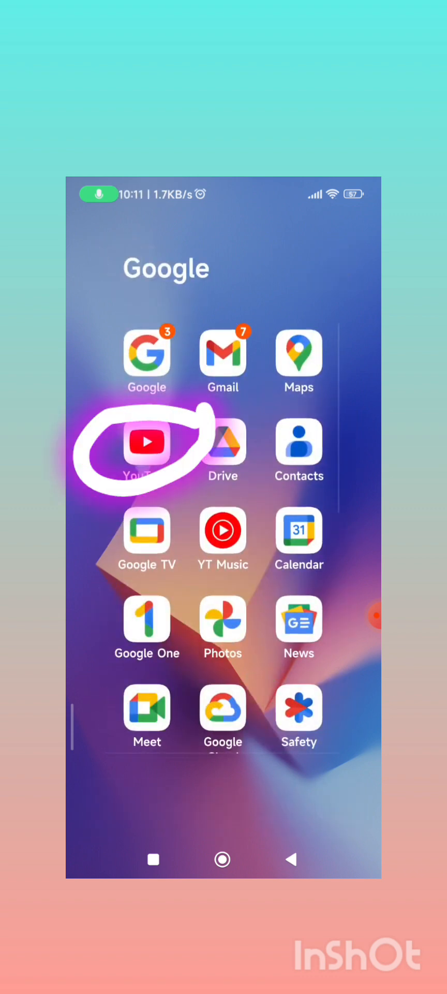
left_click(147, 442)
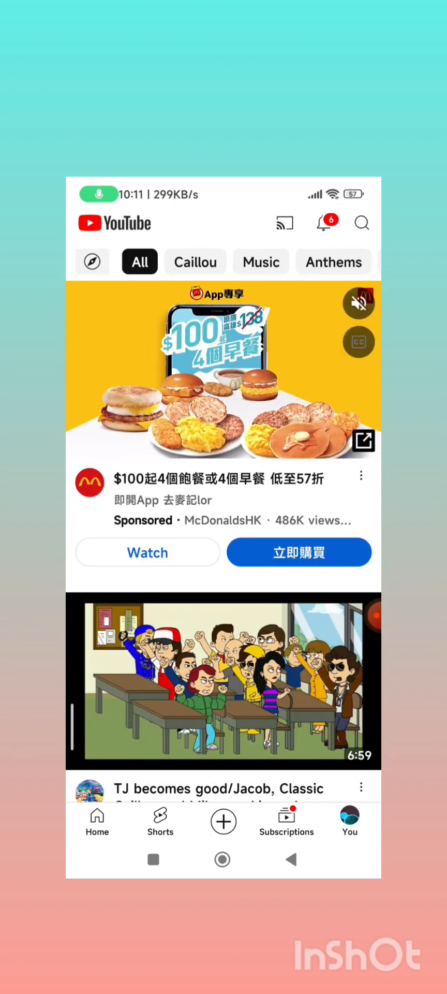
left_click(349, 822)
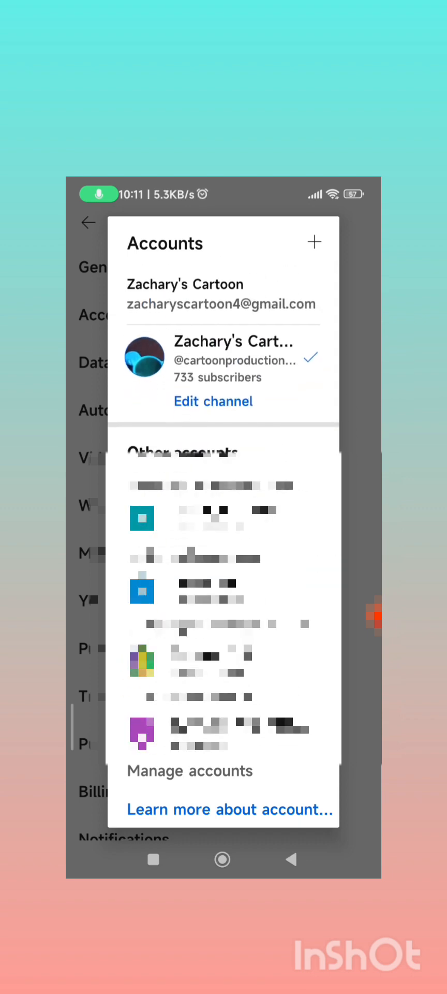
scroll("down", 3)
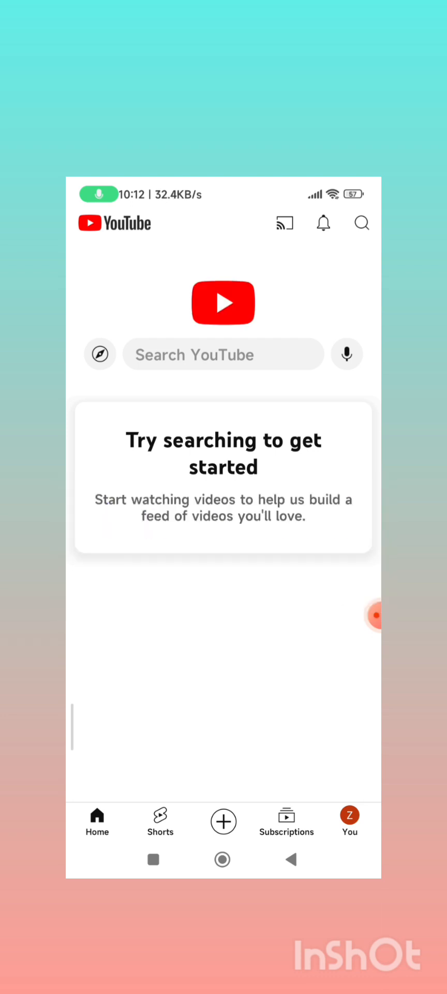
Open the You page, then start a new upload, dismissing the microphone warning
left_click(349, 820)
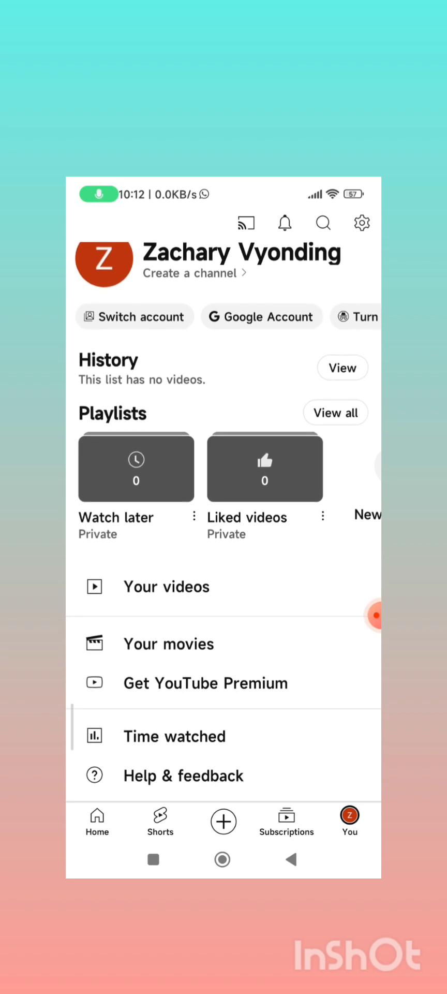
left_click(223, 821)
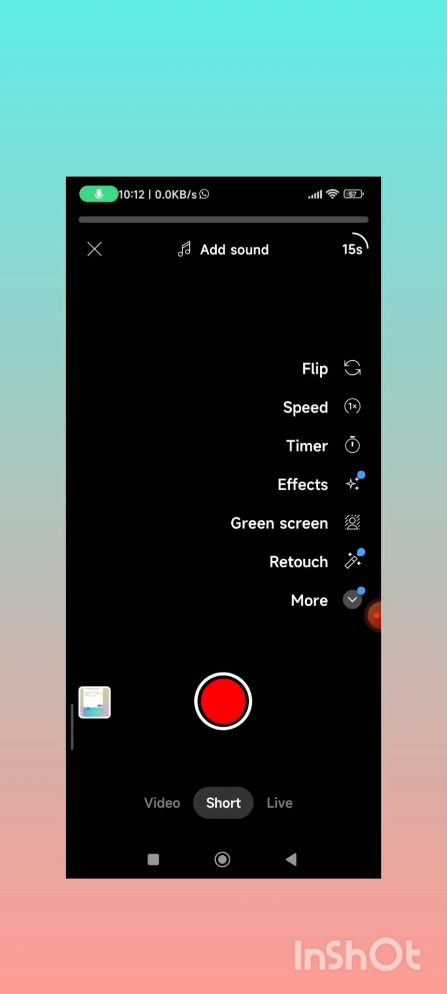
left_click(223, 703)
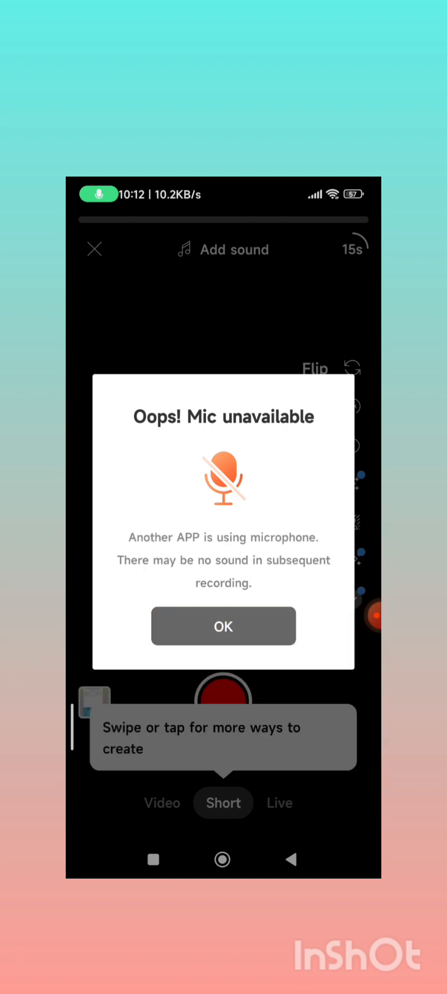
left_click(224, 626)
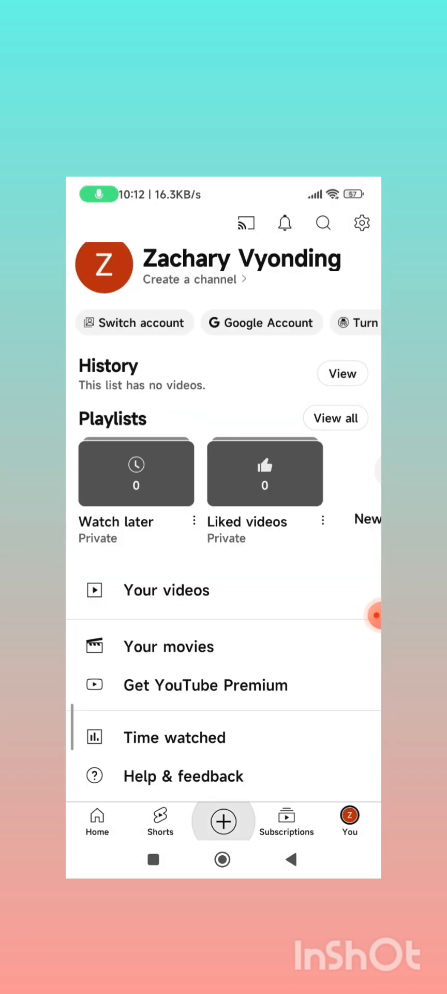
left_click(223, 822)
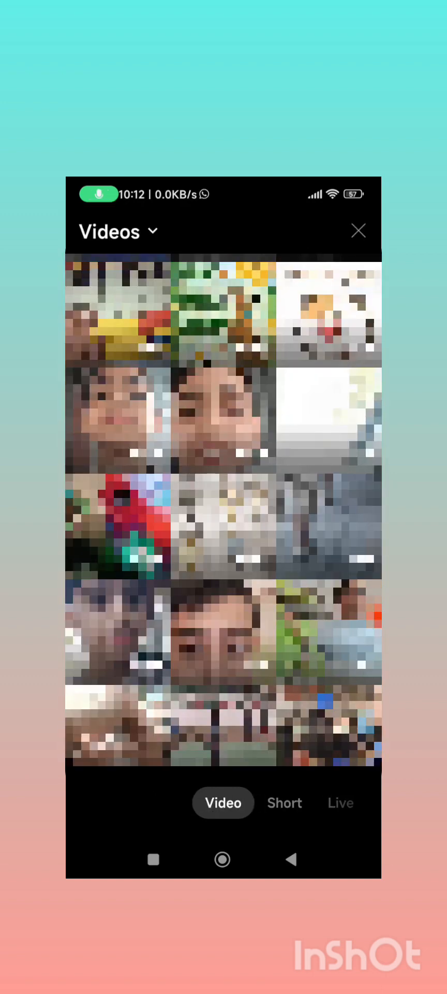
Choose a gallery video, trim the clip, and continue to Add details
scroll("down", 3)
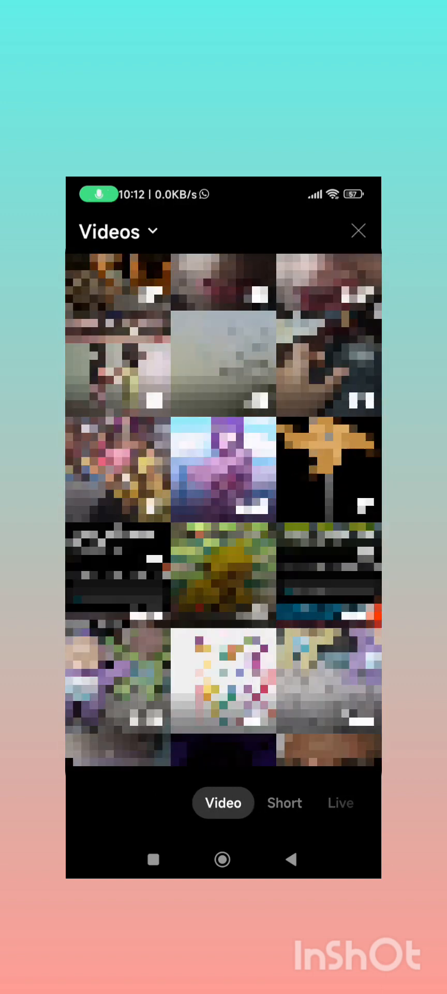
scroll("down", 3)
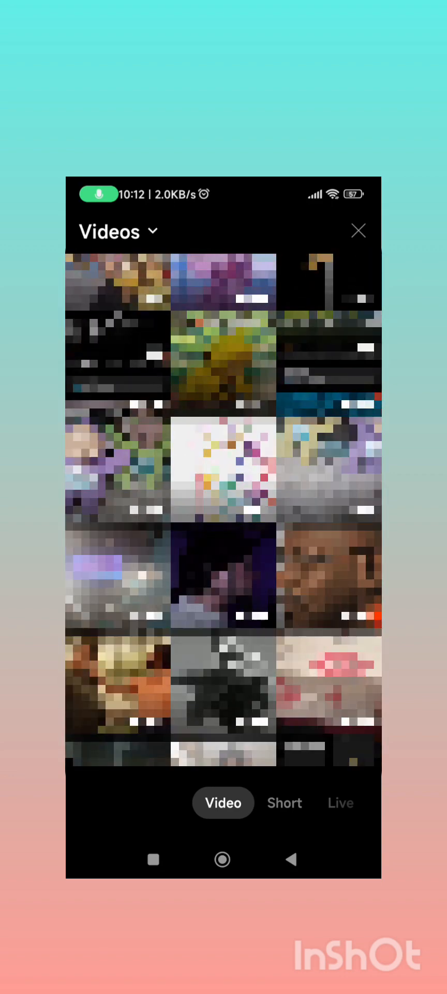
scroll("down", 3)
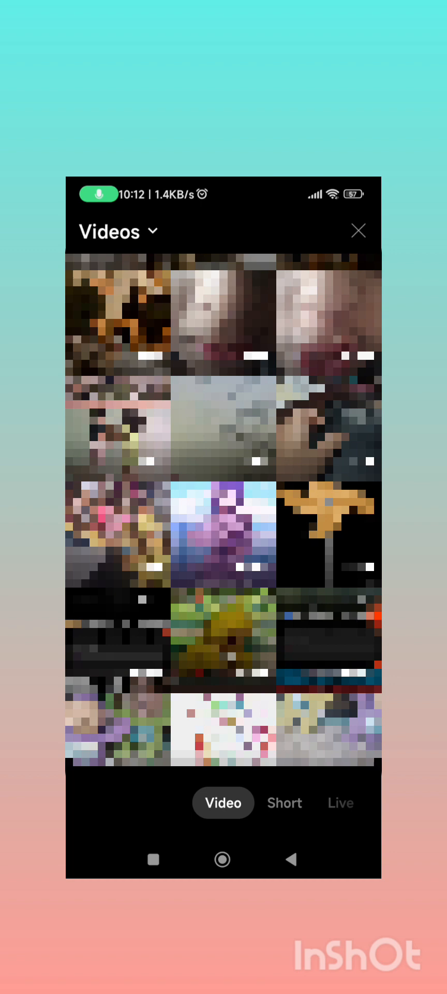
left_click(223, 535)
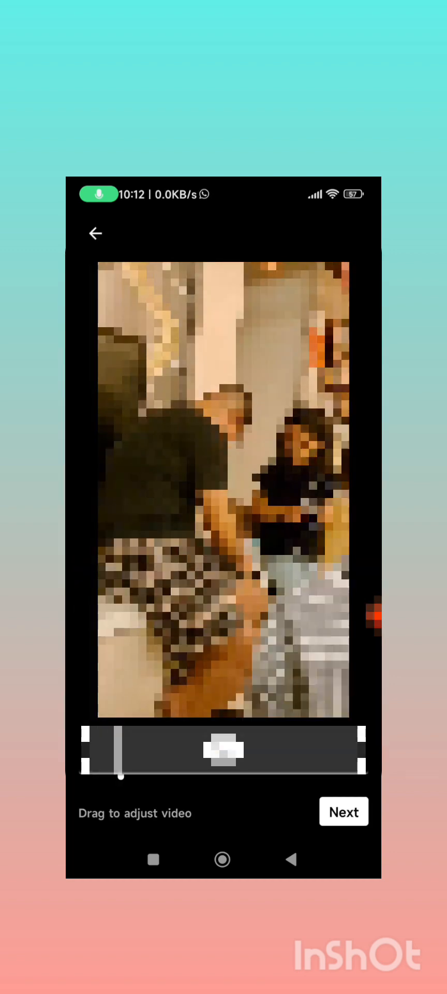
left_click_drag(117, 777, 145, 777)
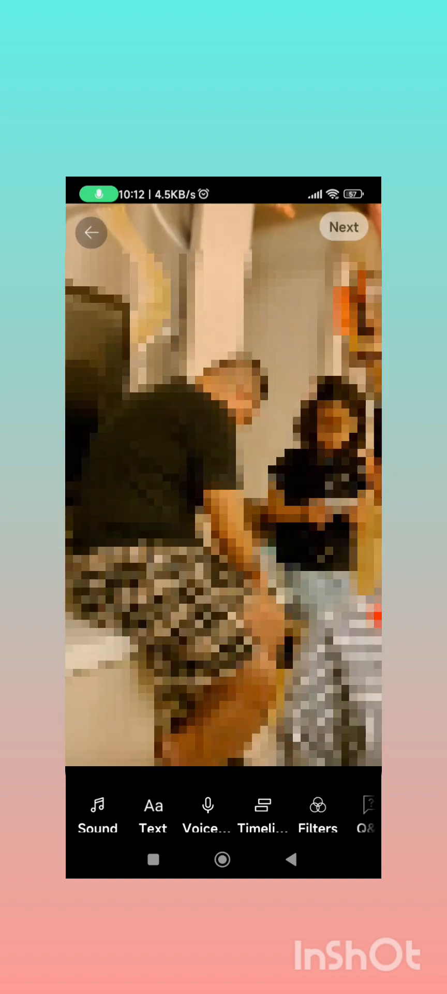
left_click(344, 227)
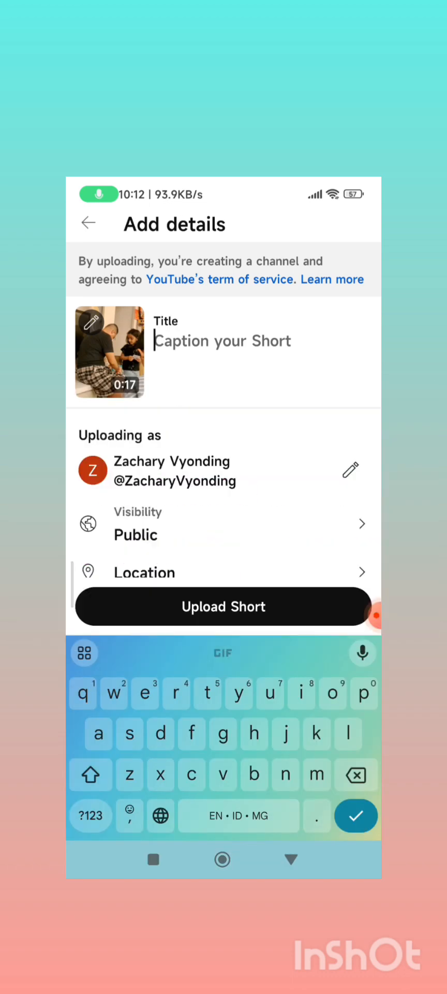
Type the placeholder title 'fjjbjonnolml' for the Short
type("fjjbjonnolm")
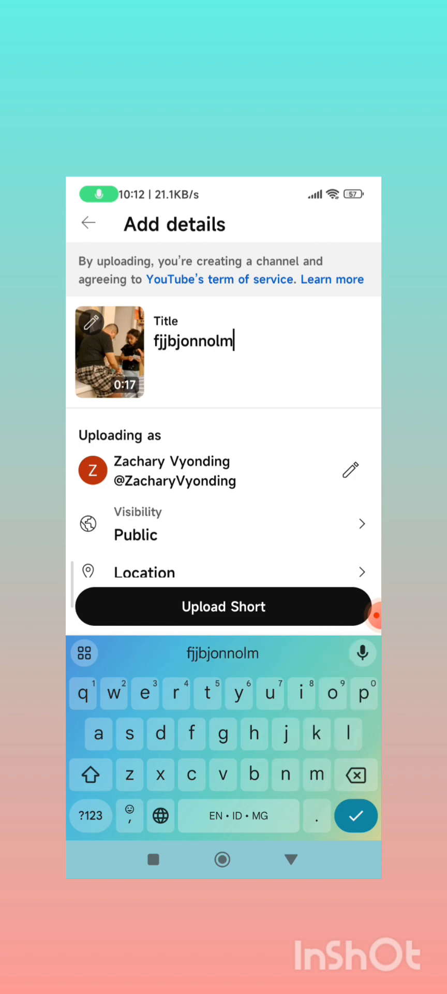
type("l")
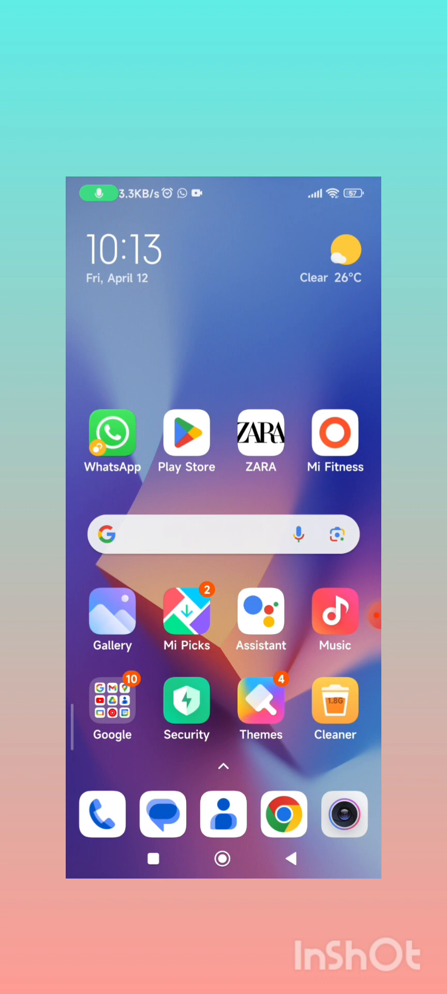
Open Play Store and add another account from the profile avatar, choosing Google
left_click(187, 435)
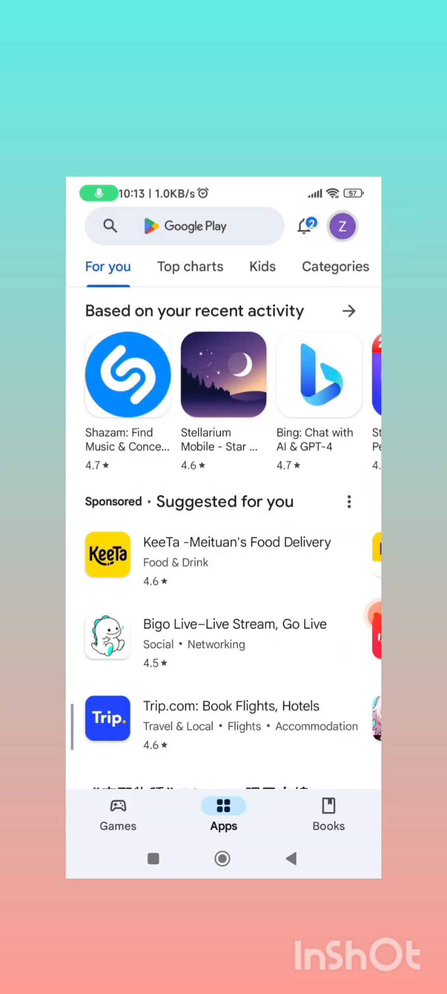
left_click(342, 226)
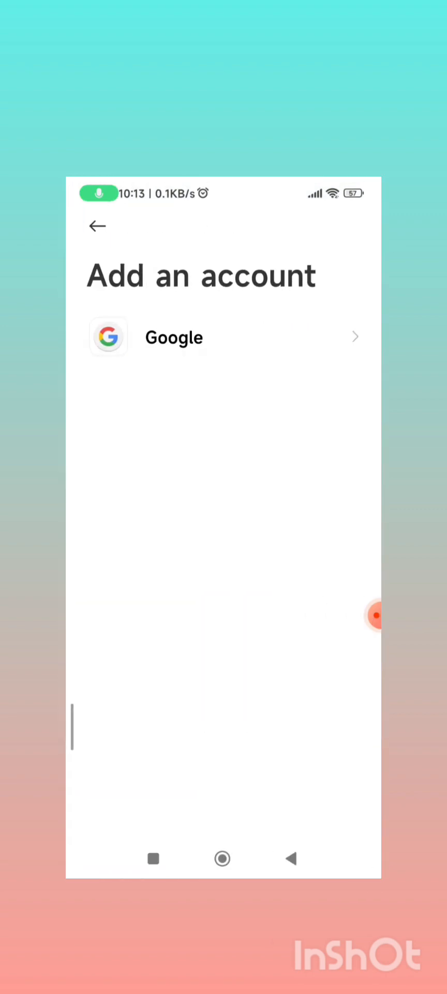
left_click(174, 337)
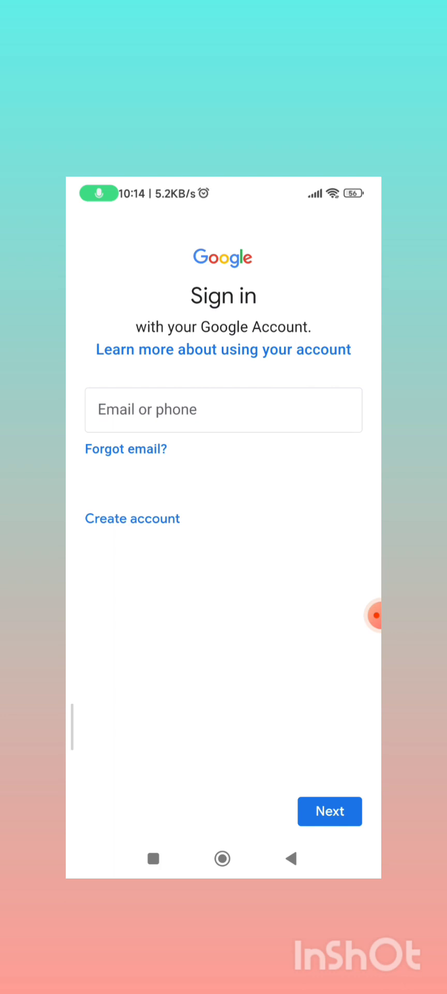
Start a new Google account, entering the name text 'Hhivi', 'Xzz' and 'Zaxhary'
left_click(133, 518)
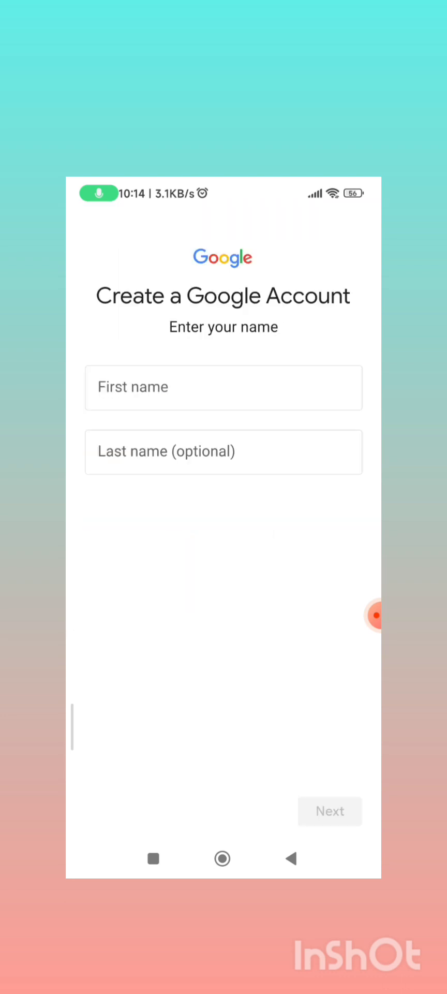
type("Hhivi")
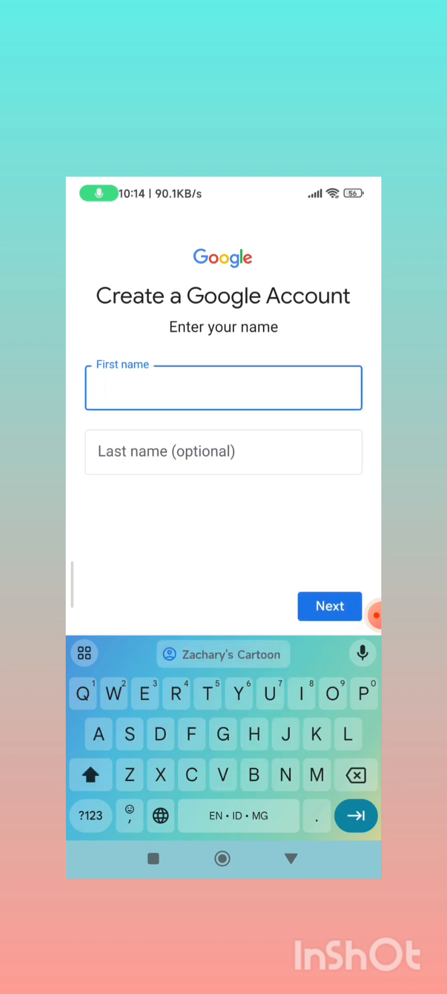
type("Xzz")
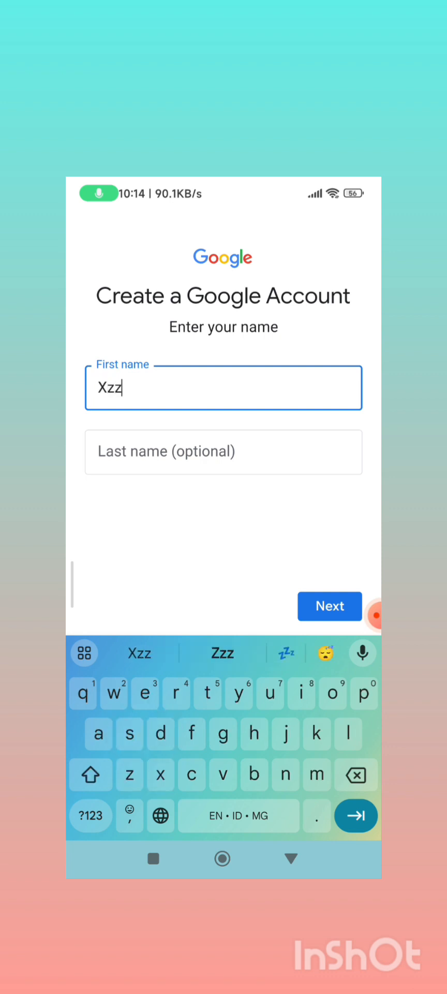
type("Zaxhary")
left_click(223, 452)
type("Gurnani")
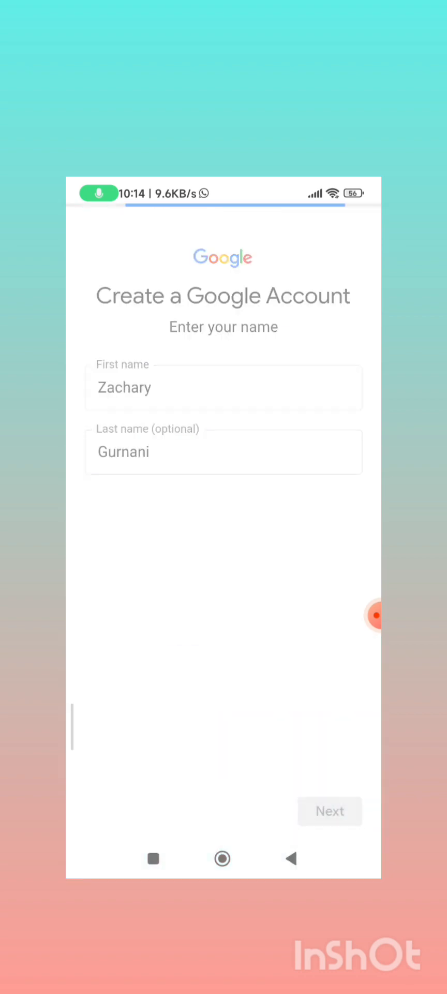
left_click(329, 812)
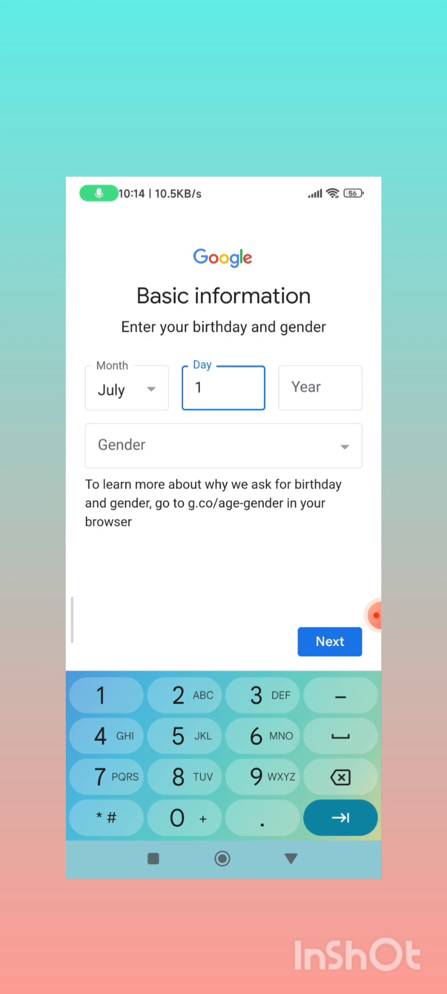
type("19")
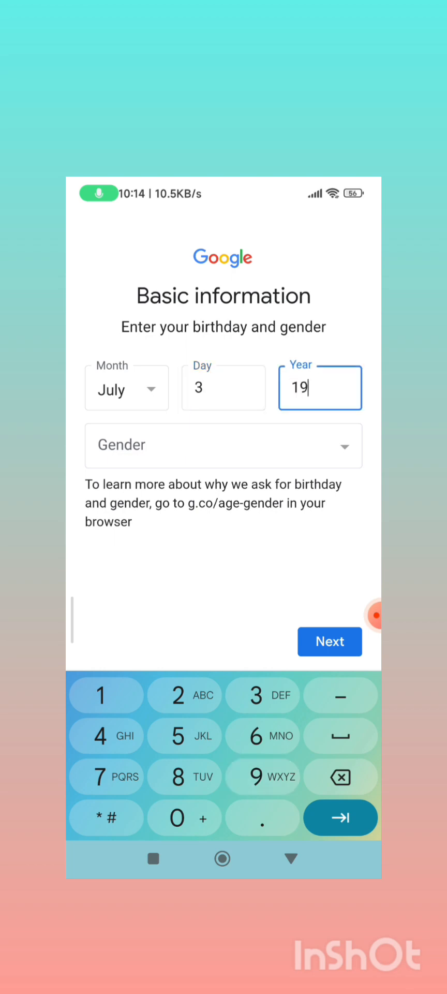
left_click(223, 446)
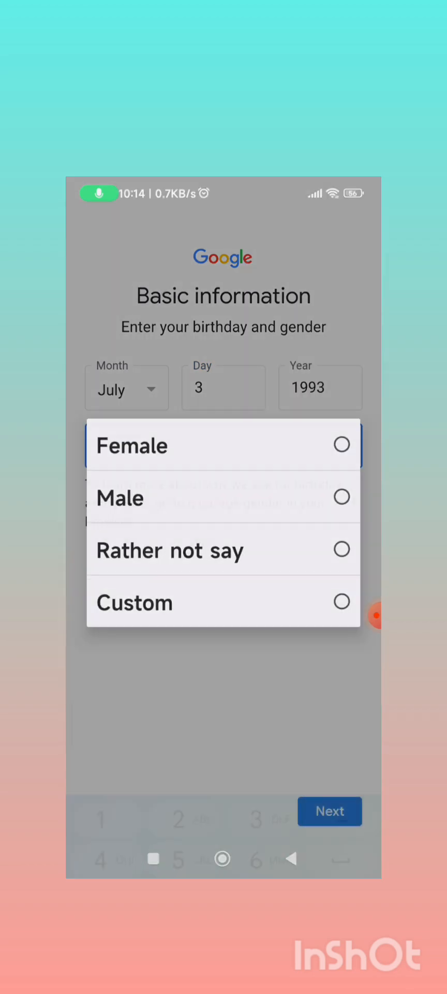
left_click(169, 550)
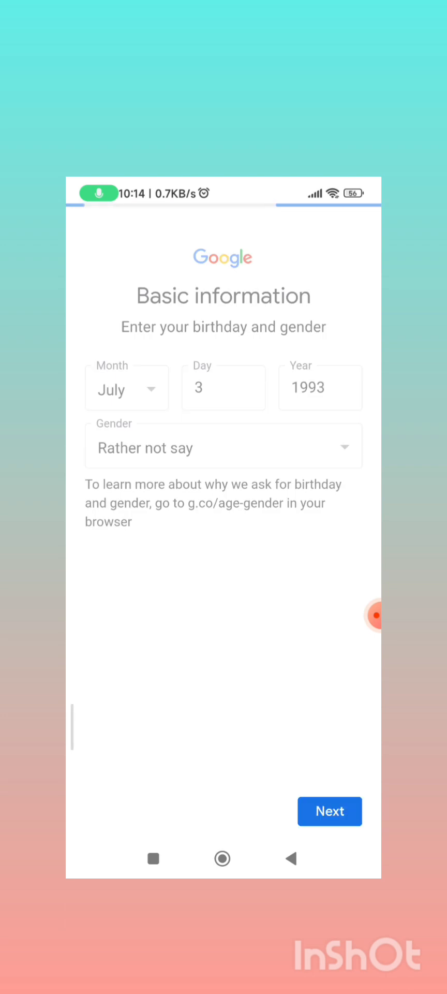
left_click(330, 812)
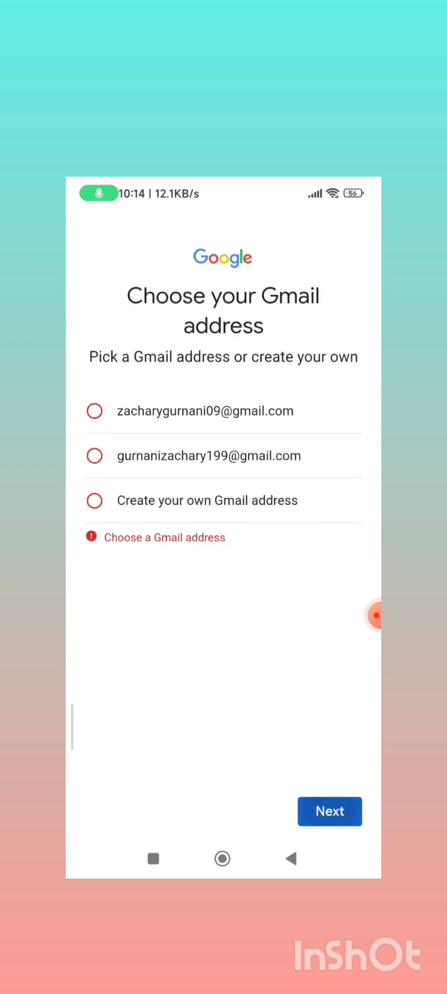
left_click(95, 456)
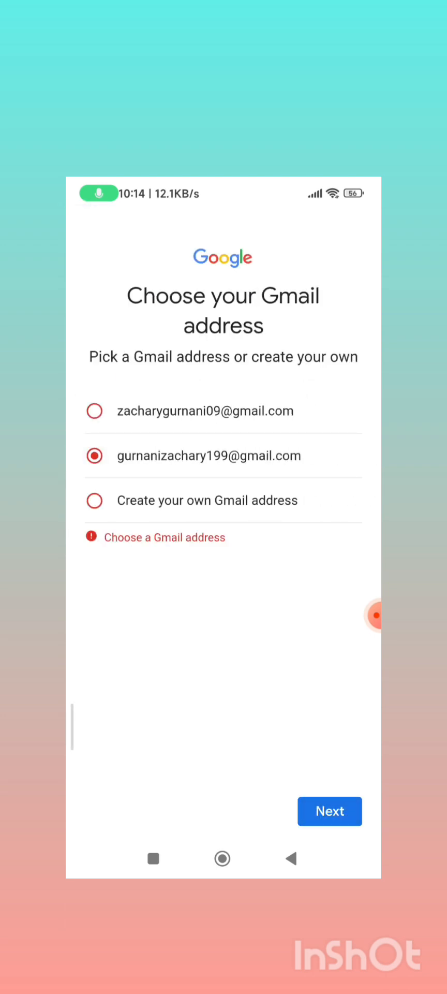
left_click(330, 811)
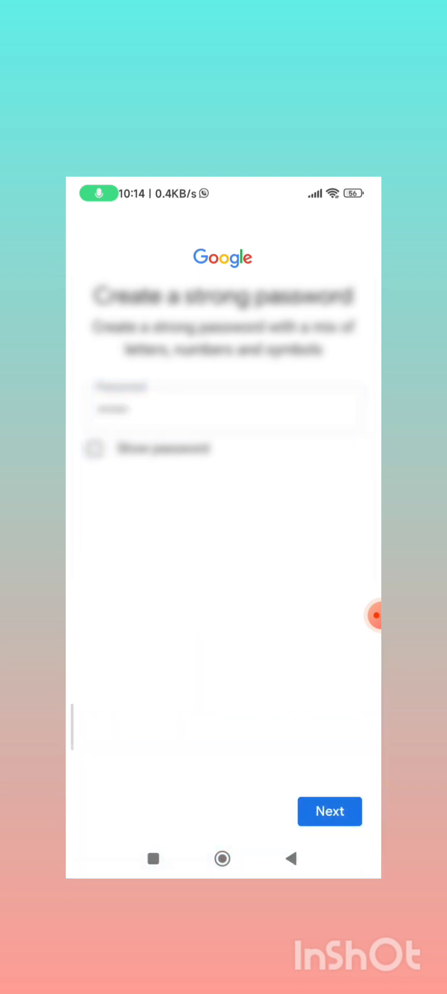
Submit the password, accept the account review, and return to YouTube's You page
left_click(223, 409)
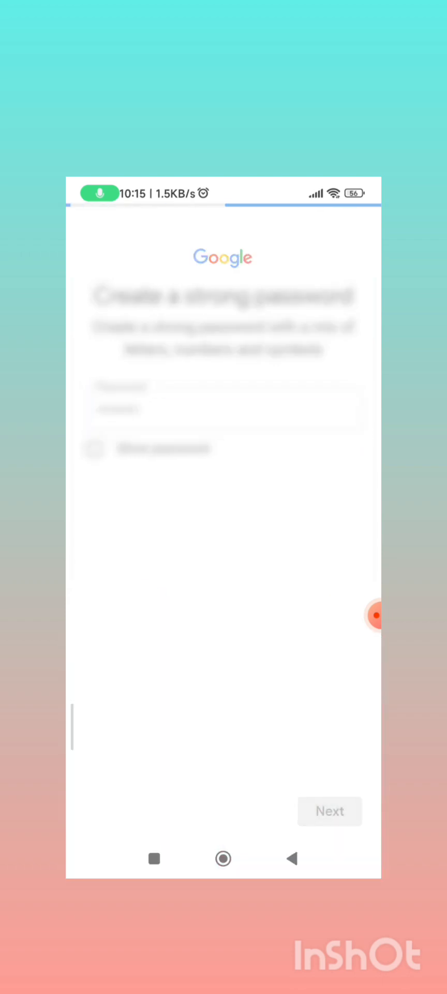
left_click(330, 811)
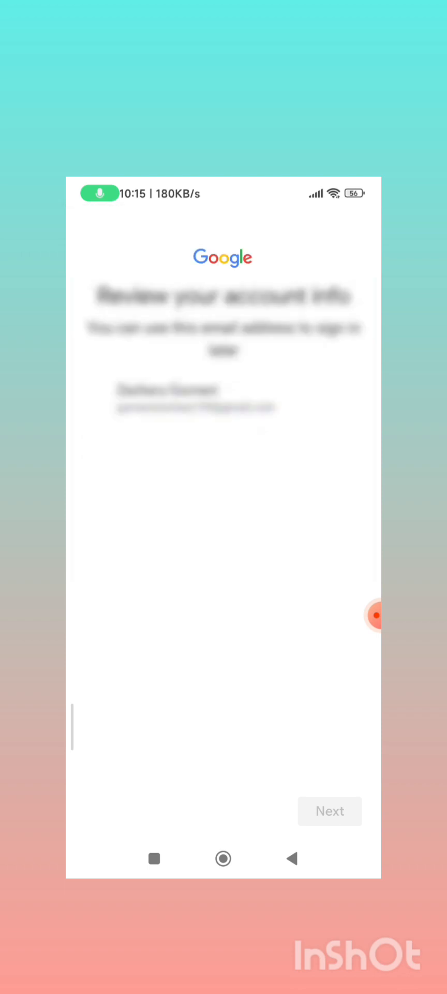
left_click(329, 811)
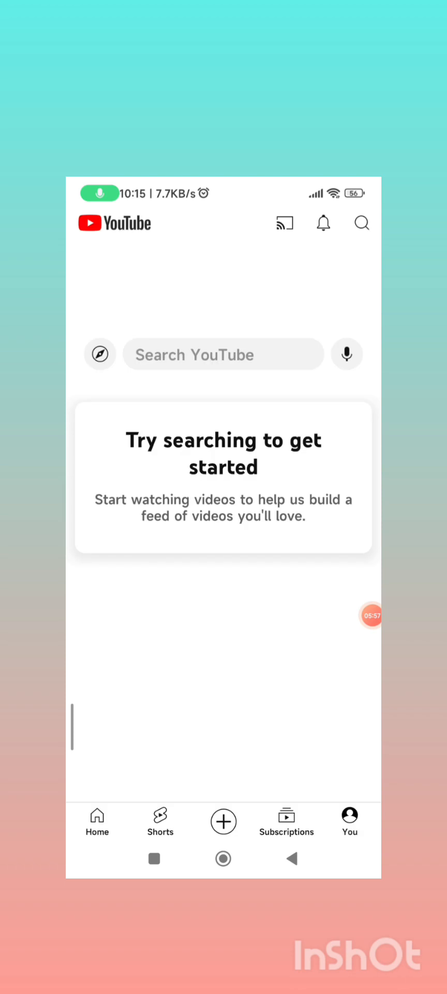
left_click(349, 818)
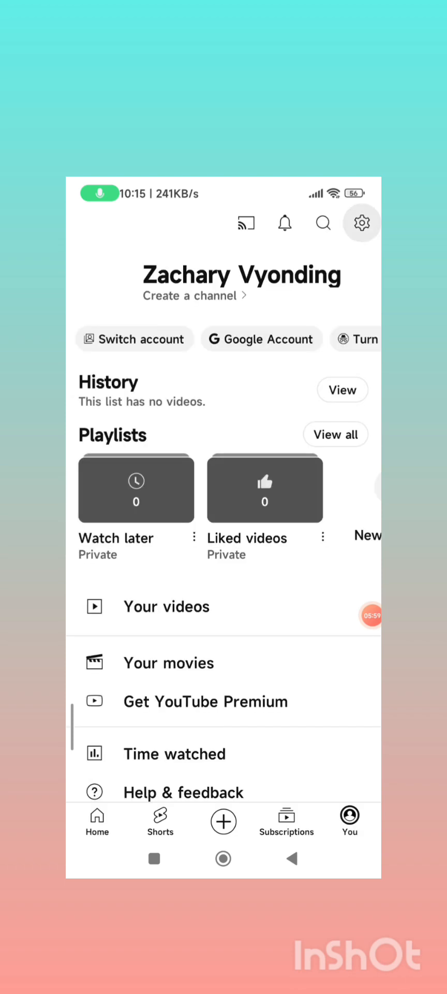